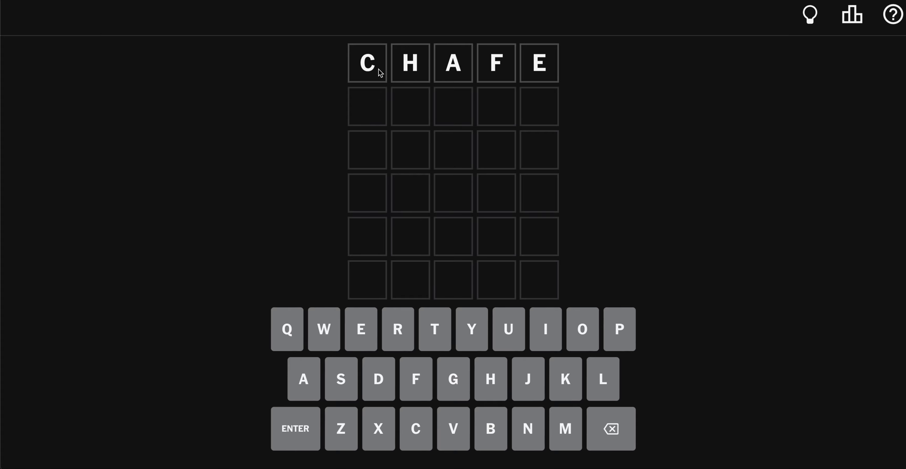
# - Submit CHAFE as the first guess, revealing a misplaced A
pyautogui.click(611, 428)
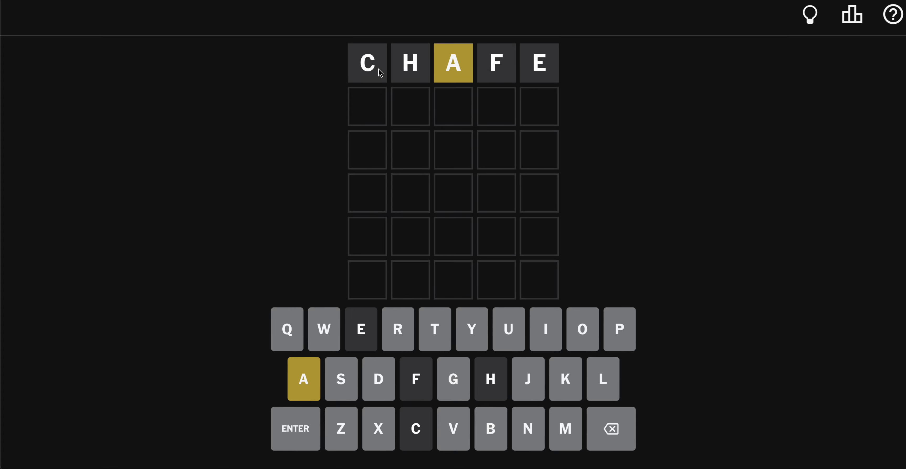
pyautogui.moveTo(365, 107)
pyautogui.write('XAN')
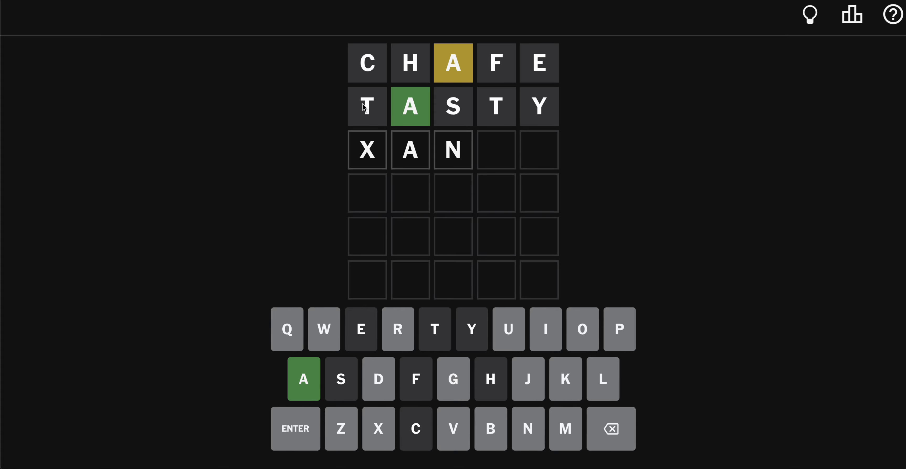
pyautogui.press('k')
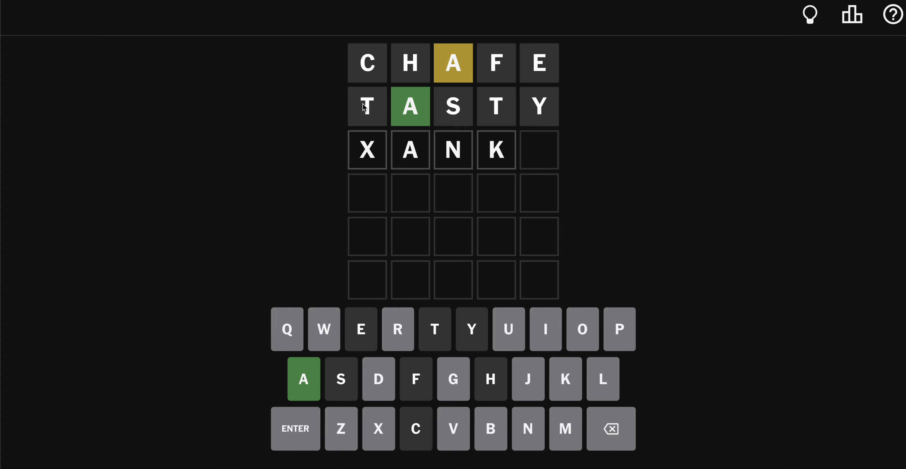
pyautogui.click(611, 428)
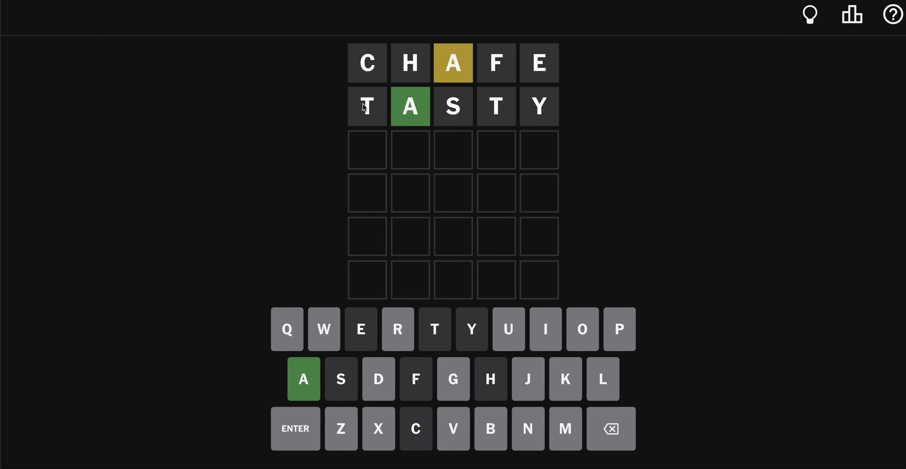
# - Enter RADON as the third guess, then submit WAGON as the all-green fourth guess
pyautogui.write('AL')
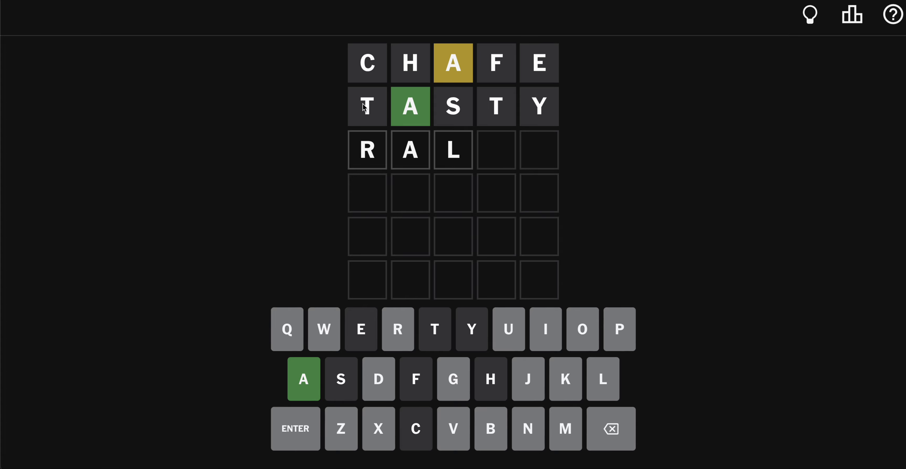
pyautogui.press('Backspace')
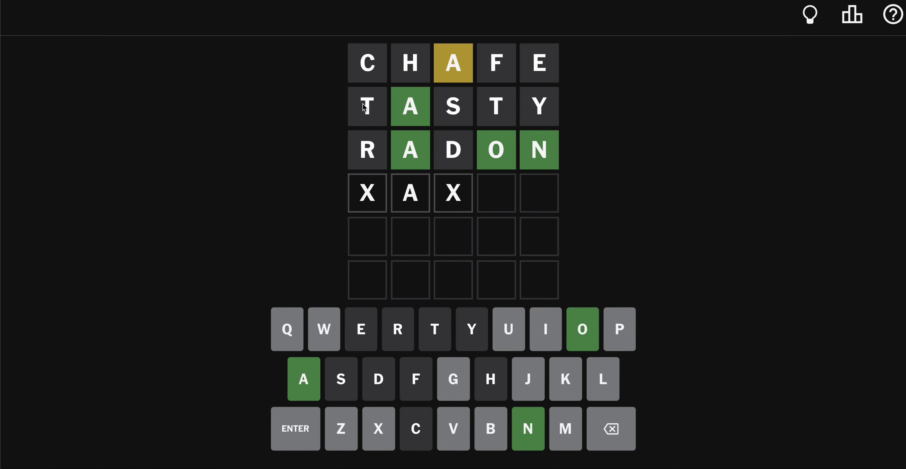
pyautogui.press('backspace')
pyautogui.write('WAGON')
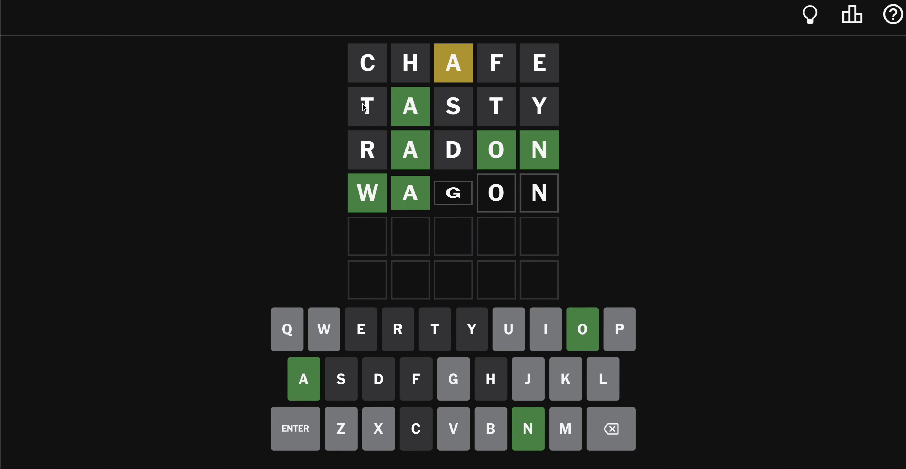
pyautogui.click(295, 428)
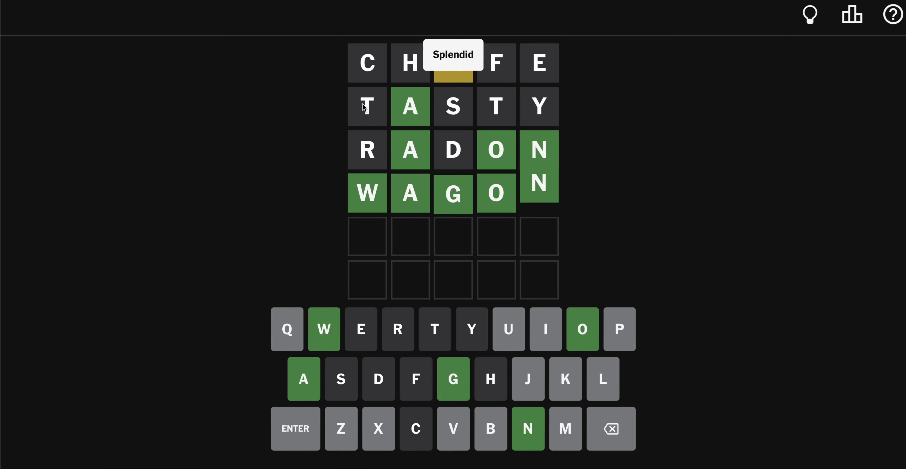
# - Show the statistics panel: 416 played, 99% wins, current streak 38
pyautogui.click(852, 13)
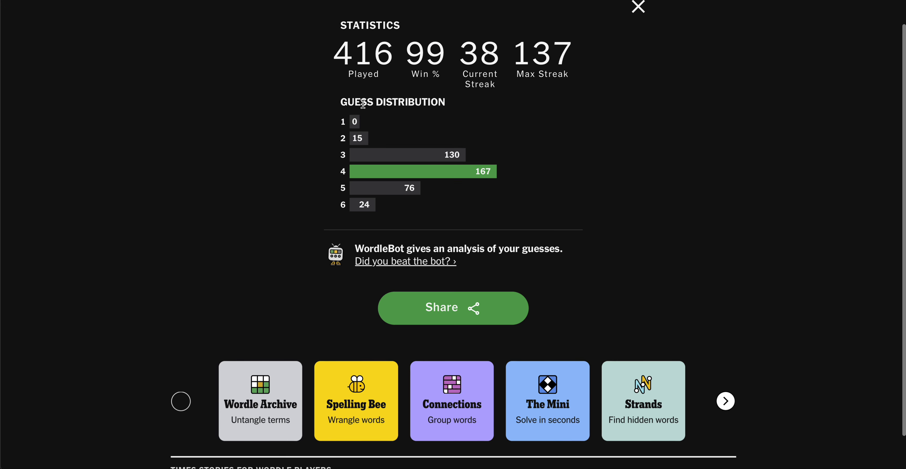
pyautogui.moveTo(498, 237)
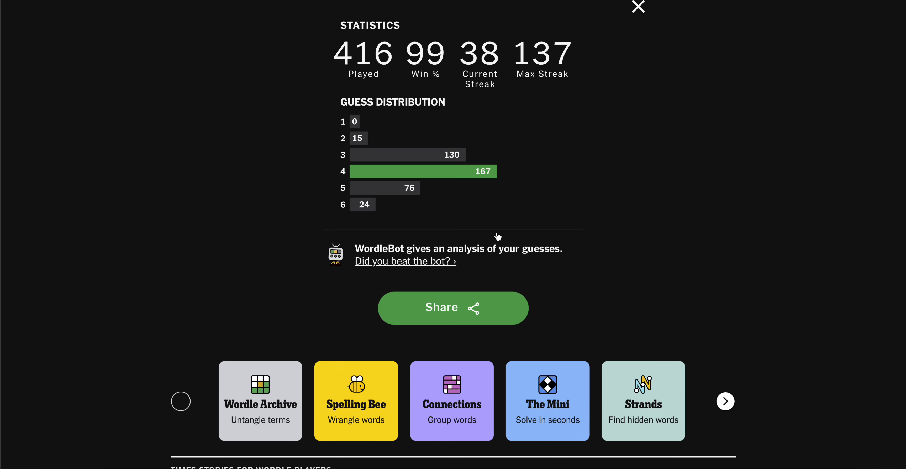
pyautogui.moveTo(618, 74)
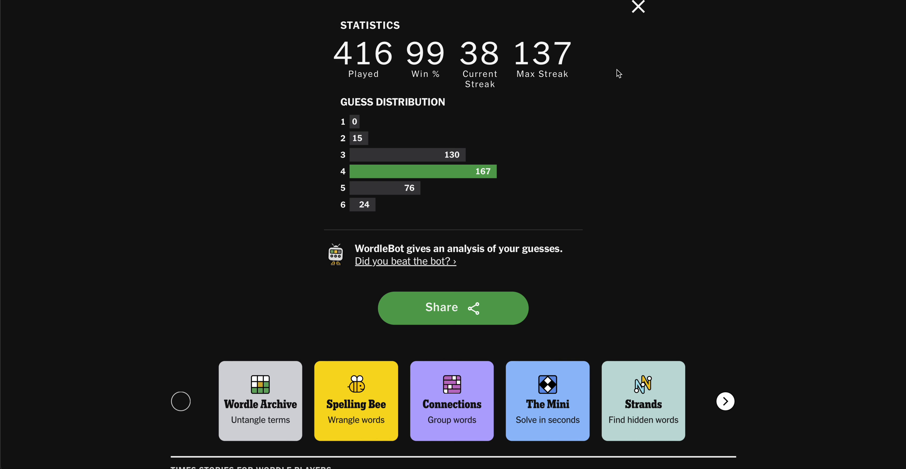
pyautogui.moveTo(638, 8)
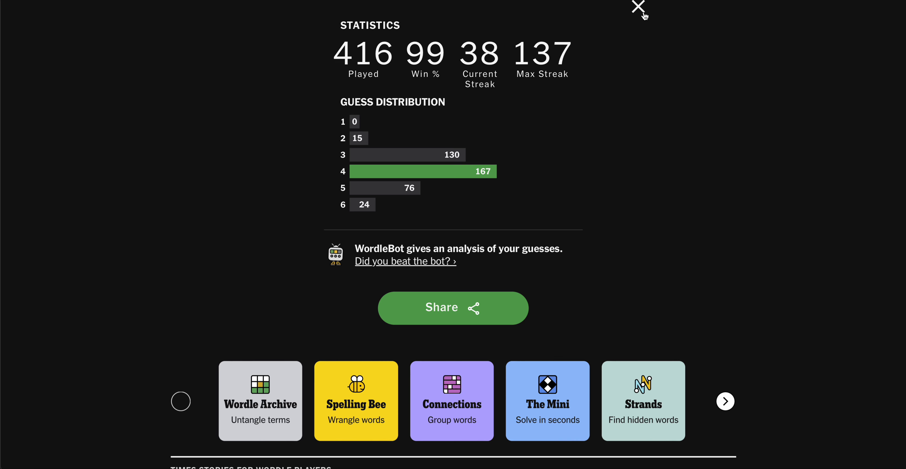
pyautogui.moveTo(639, 11)
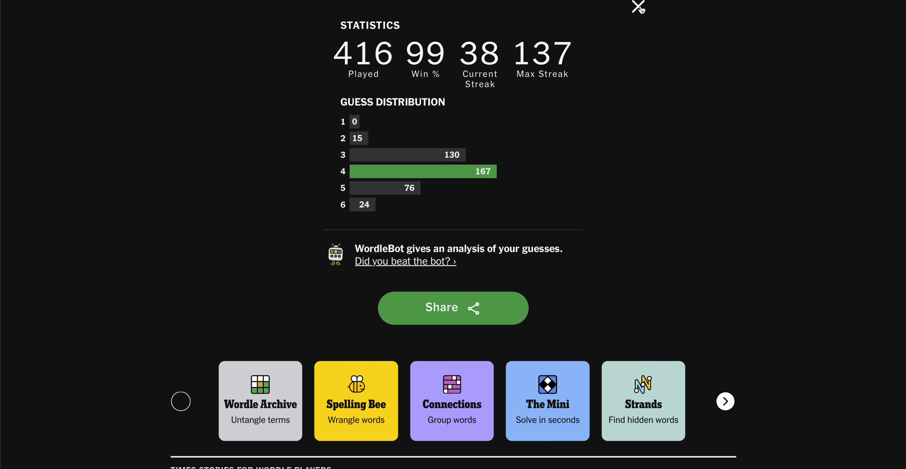